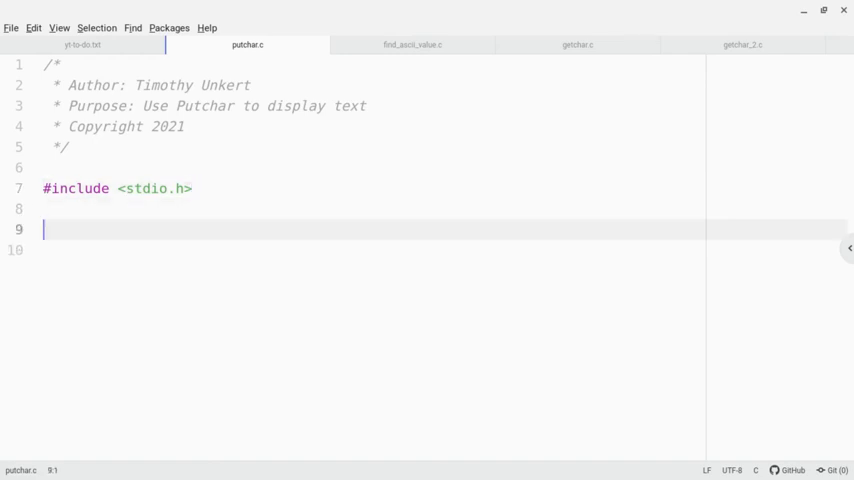
- Write int main() with a declaration int letter; as its first statement
{"action": "type", "text": "int main("}
{"action": "type", "text": "{"}
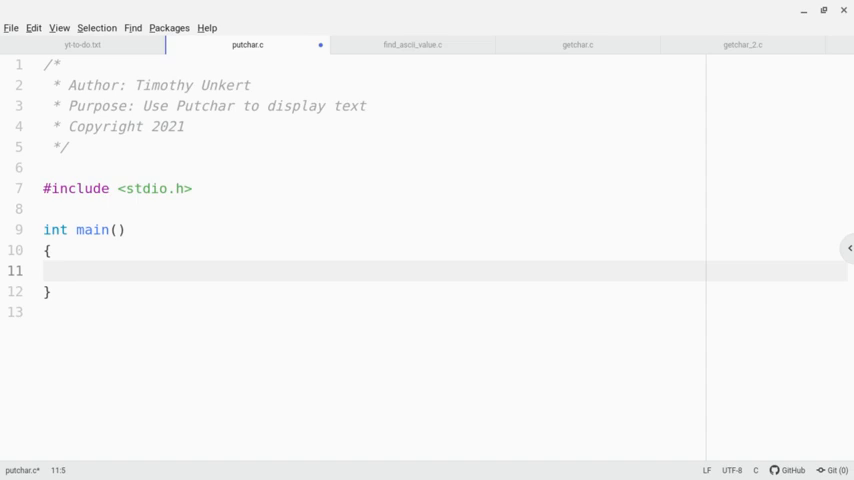
{"action": "type", "text": "int letter"}
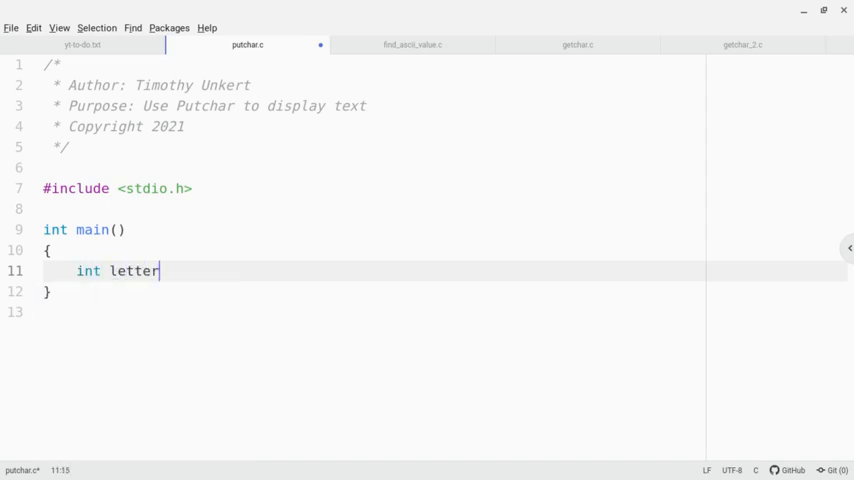
{"action": "type", "text": ";"}
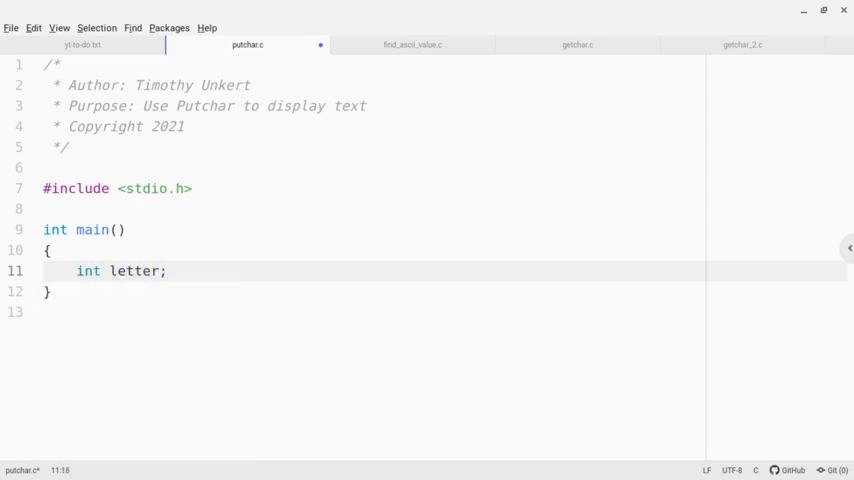
{"action": "key", "text": "enter"}
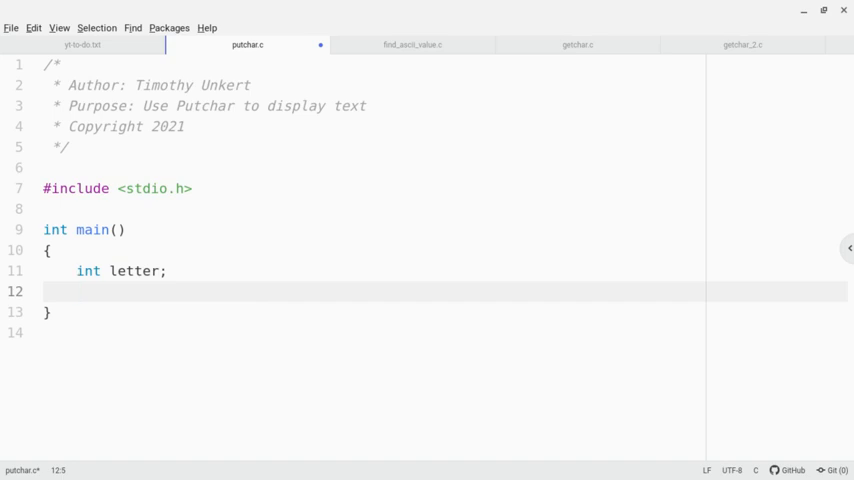
- Add printf("Press Enter or else! "); followed by a getchar() call inside main
{"action": "type", "text": "printf"}
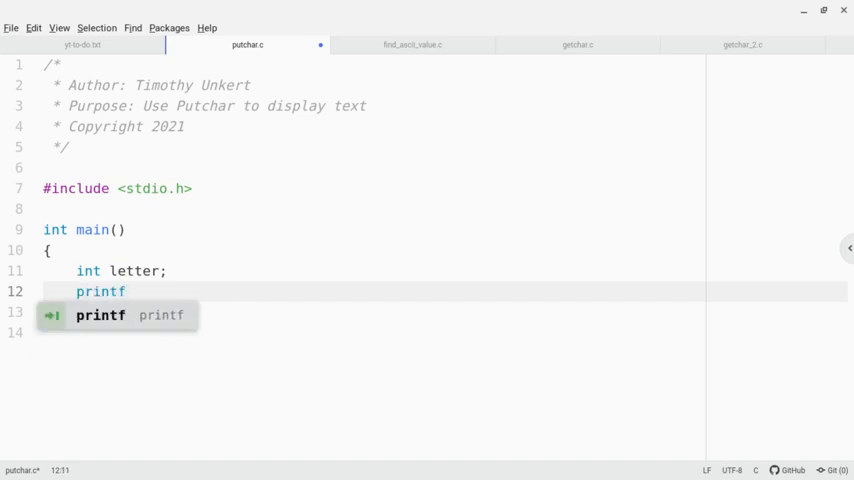
{"action": "type", "text": "(\"P\""}
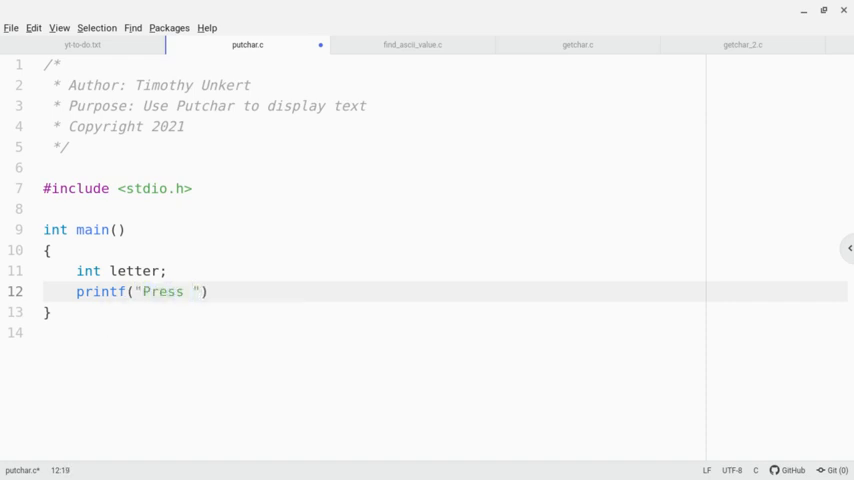
{"action": "type", "text": "Enter"}
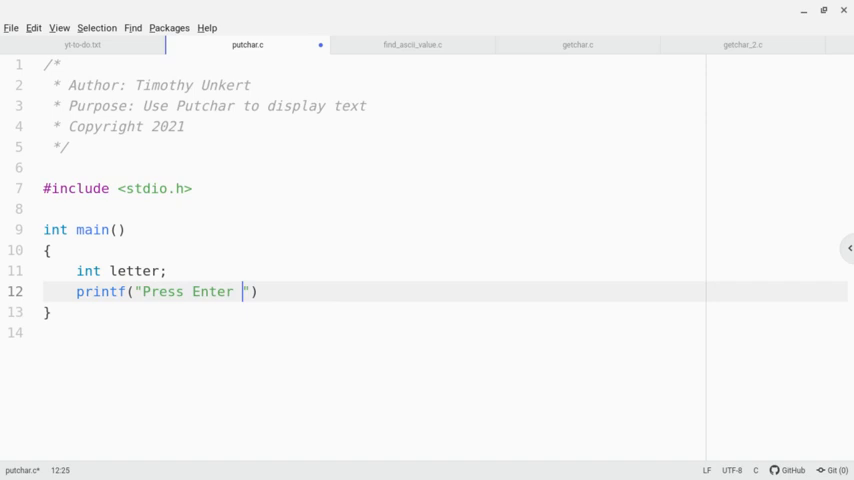
{"action": "type", "text": "or"}
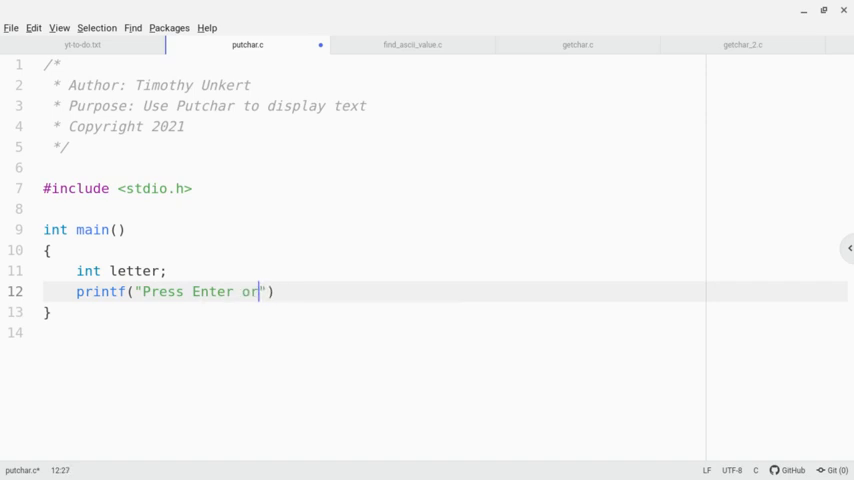
{"action": "type", "text": "else!"}
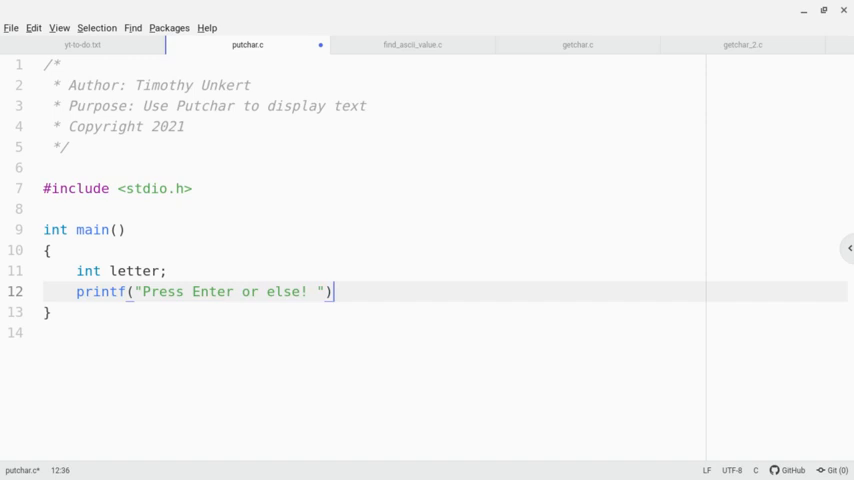
{"action": "type", "text": ";"}
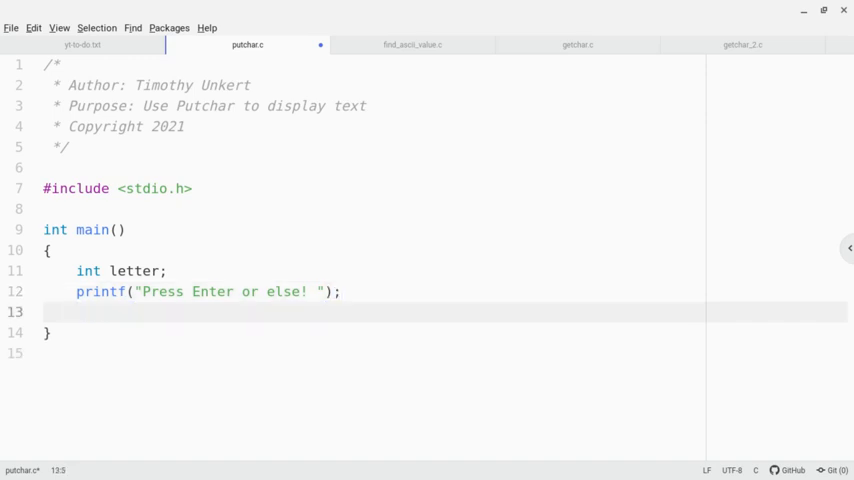
{"action": "type", "text": "getchar();"}
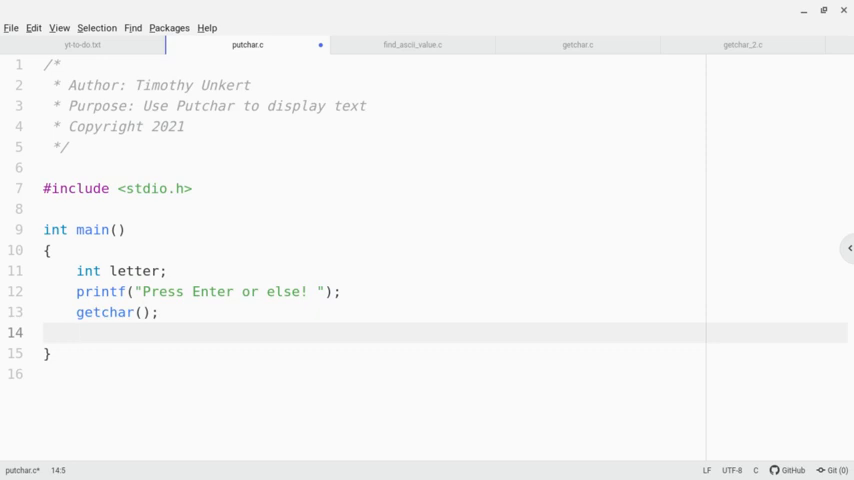
- Assign 'D' to letter and output it with putchar(letter)
{"action": "type", "text": "let"}
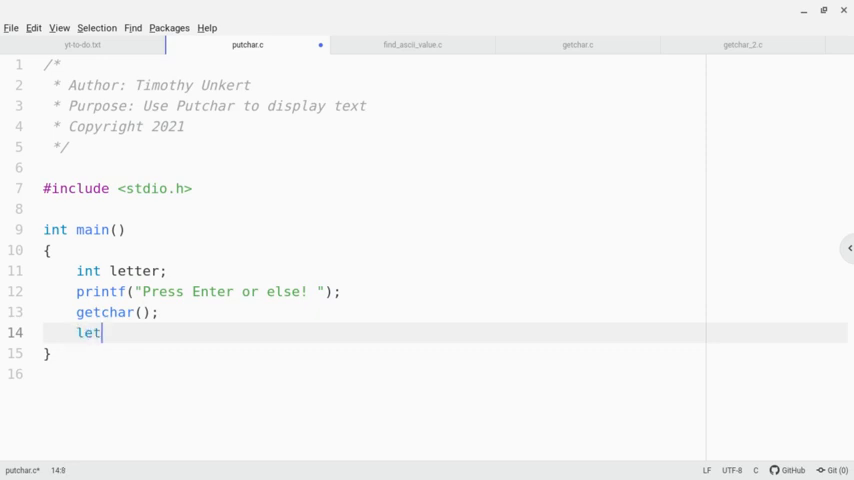
{"action": "type", "text": "ter ="}
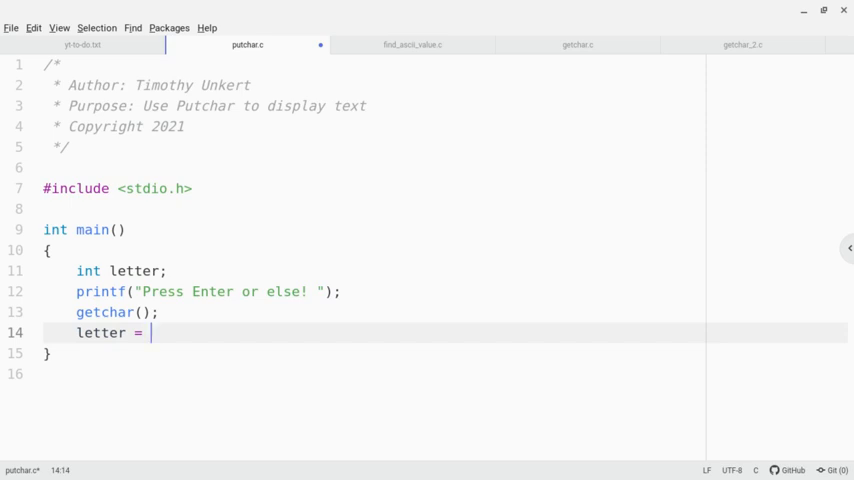
{"action": "type", "text": "'D';"}
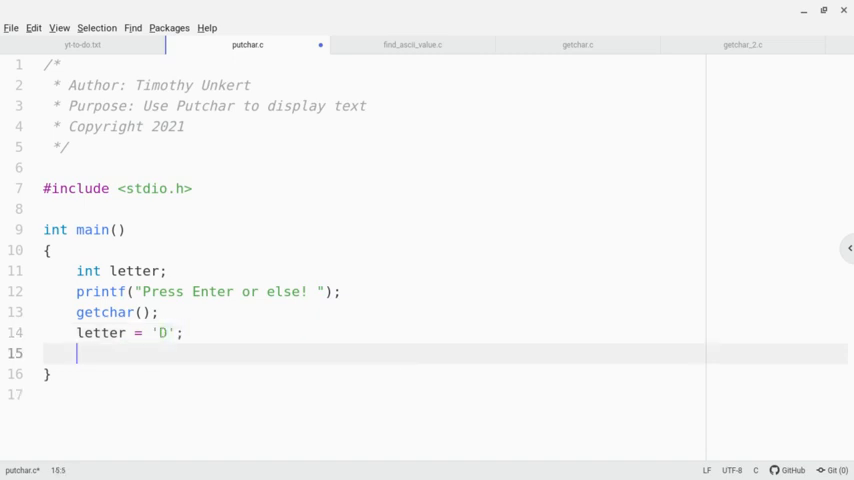
{"action": "type", "text": "putchar("}
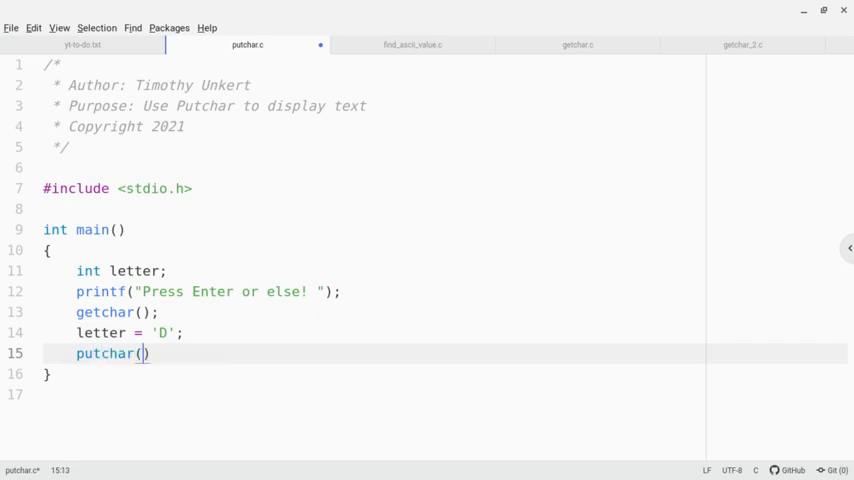
{"action": "type", "text": "le"}
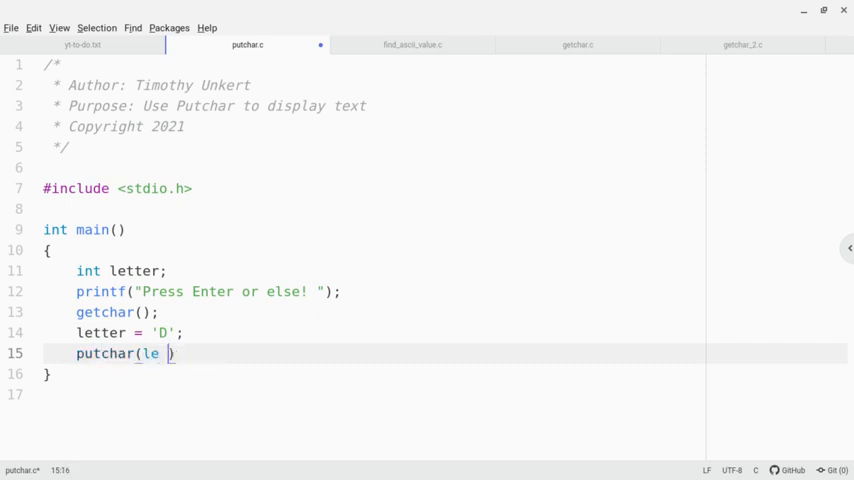
{"action": "type", "text": "tter"}
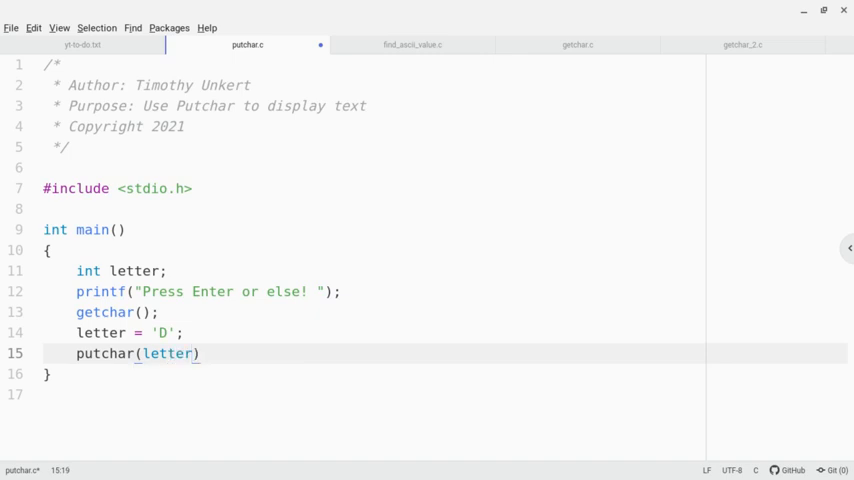
- Assign 'e' to letter and output it with putchar(letter)
{"action": "type", "text": "let"}
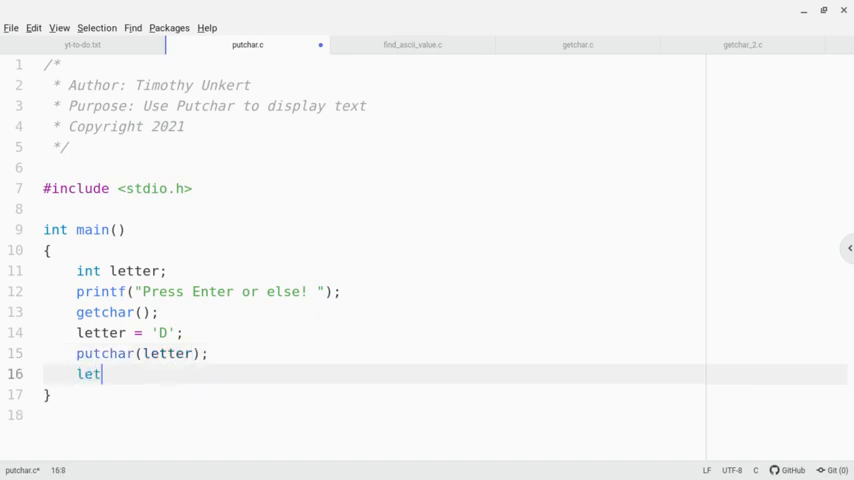
{"action": "type", "text": "ter = 'e';"}
{"action": "type", "text": "pu"}
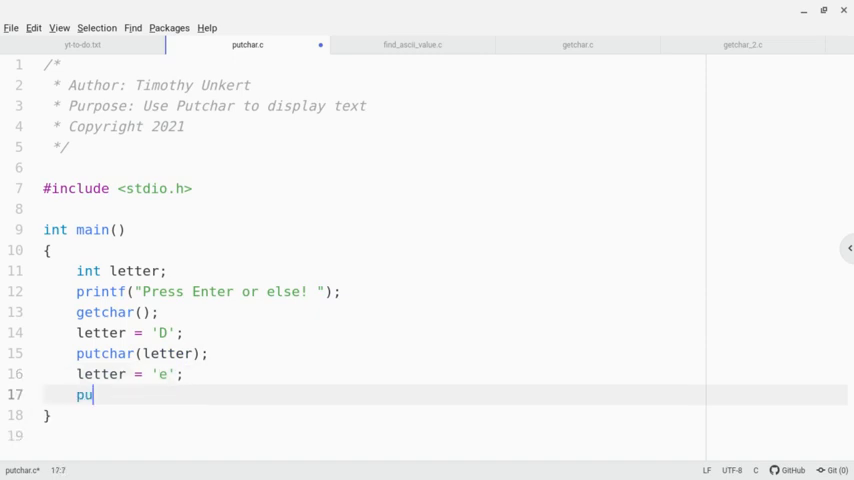
{"action": "type", "text": "tchar(le"}
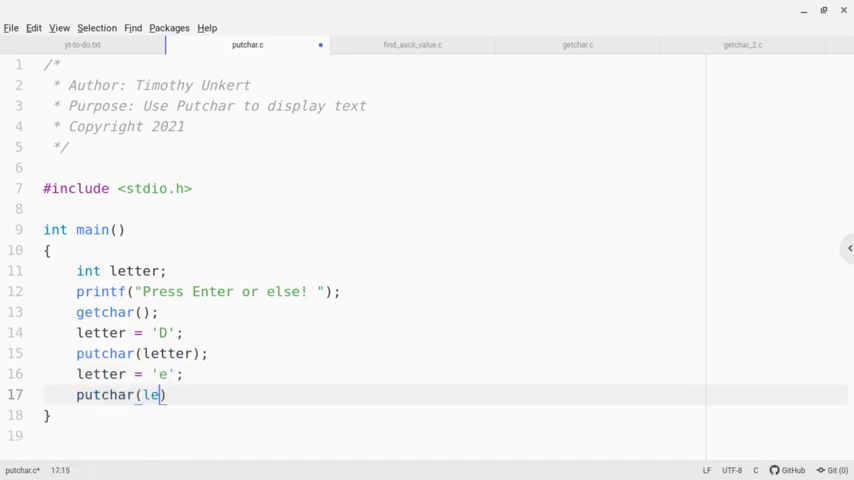
{"action": "type", "text": "tter);"}
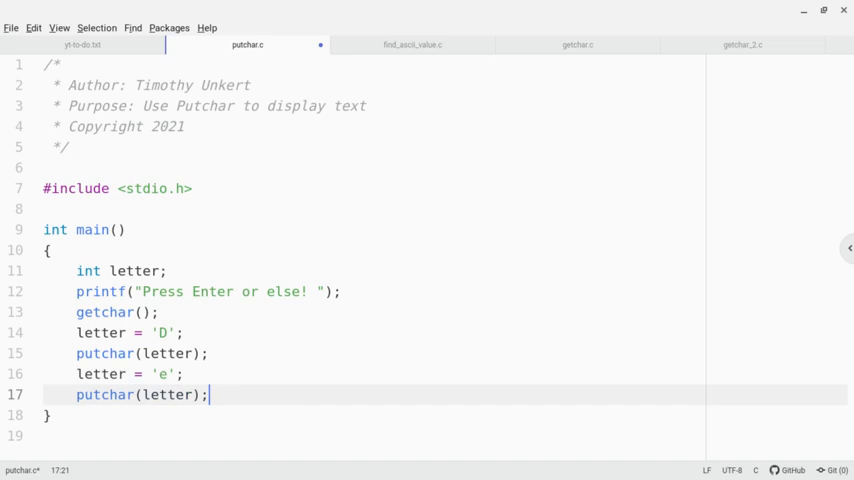
- Assign 'a' to letter and output it with putchar(letter)
{"action": "key", "text": "enter"}
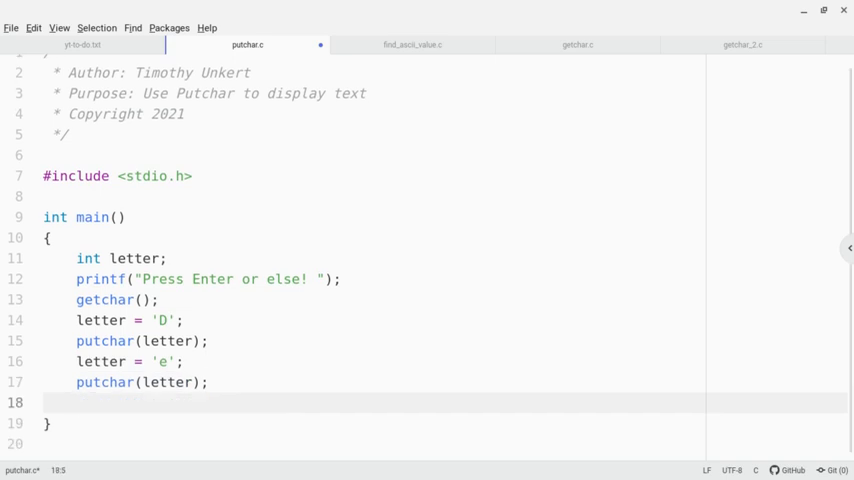
{"action": "type", "text": "letter"}
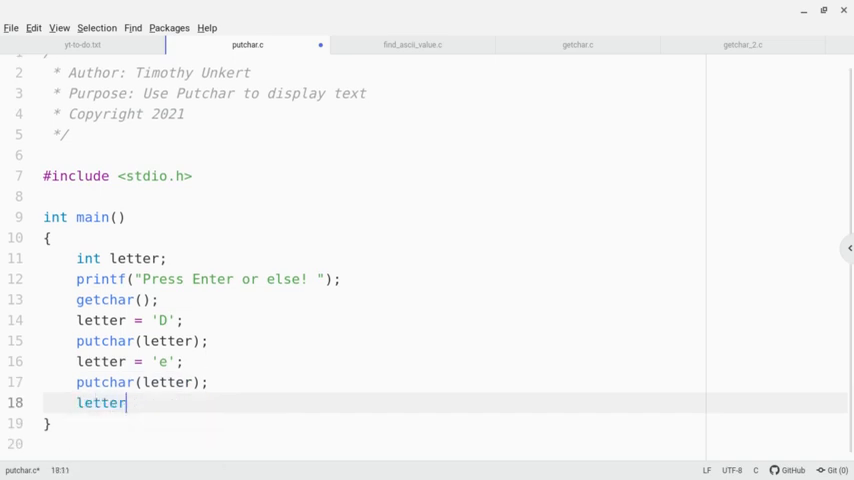
{"action": "type", "text": "= 'a';"}
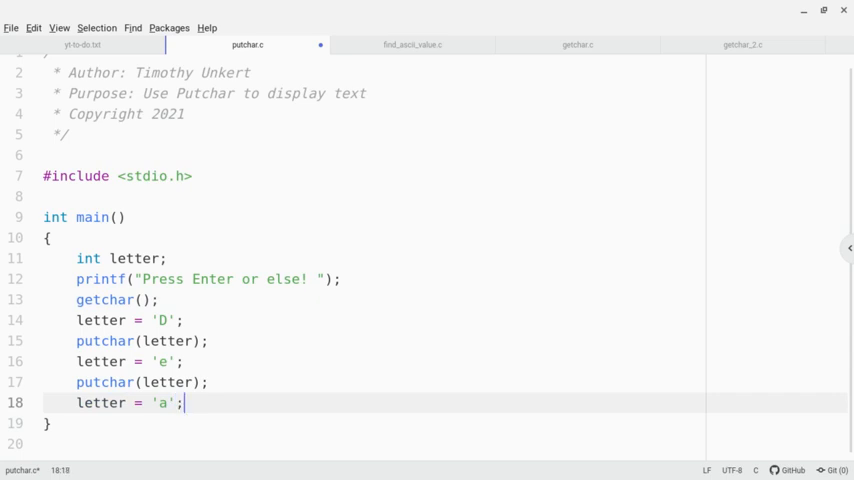
{"action": "type", "text": "putchar"}
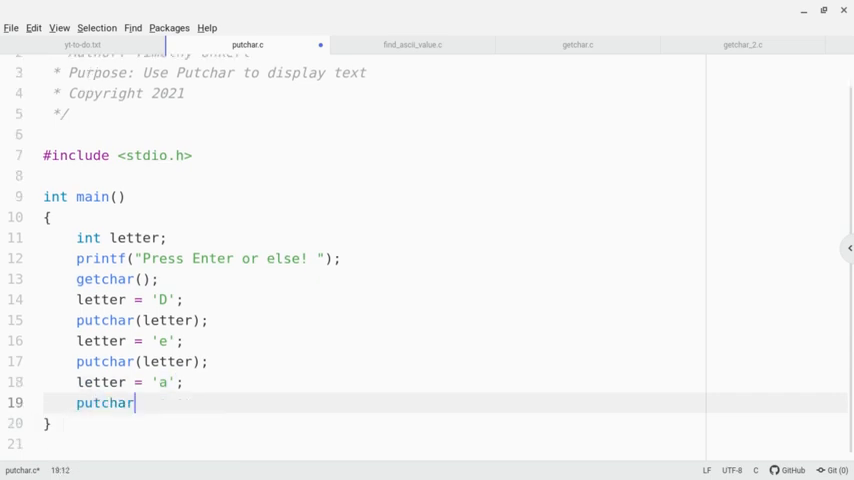
{"action": "type", "text": "(letter);"}
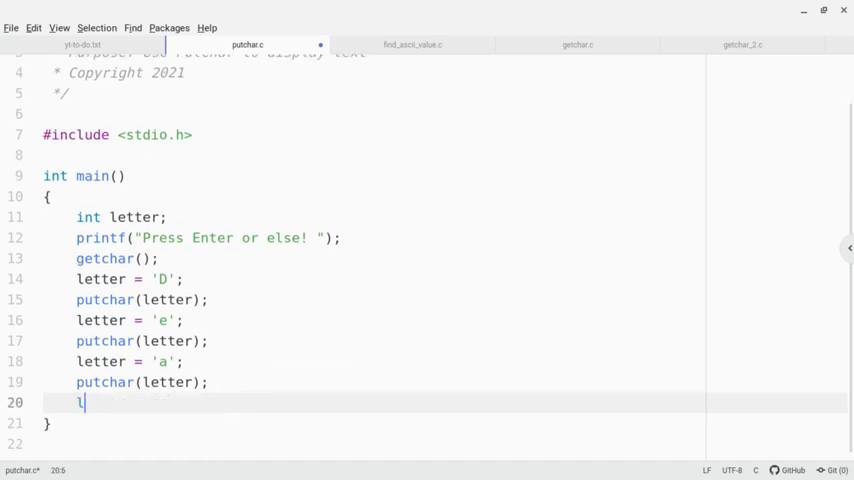
- Assign 'n' to letter, output it with putchar, and begin a final printf
{"action": "type", "text": "etter ="}
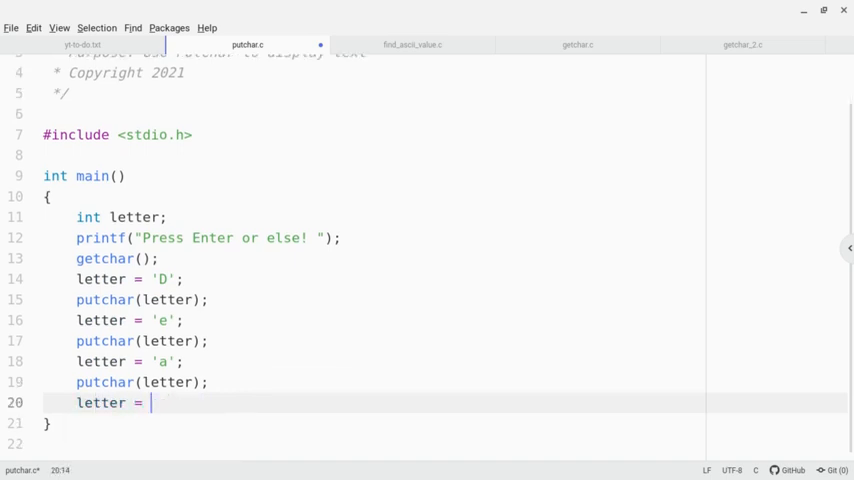
{"action": "type", "text": "'n';"}
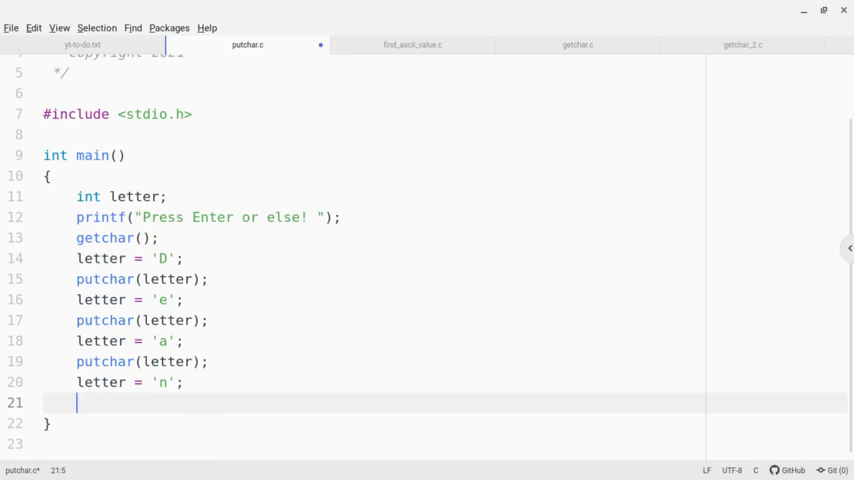
{"action": "type", "text": "putchar"}
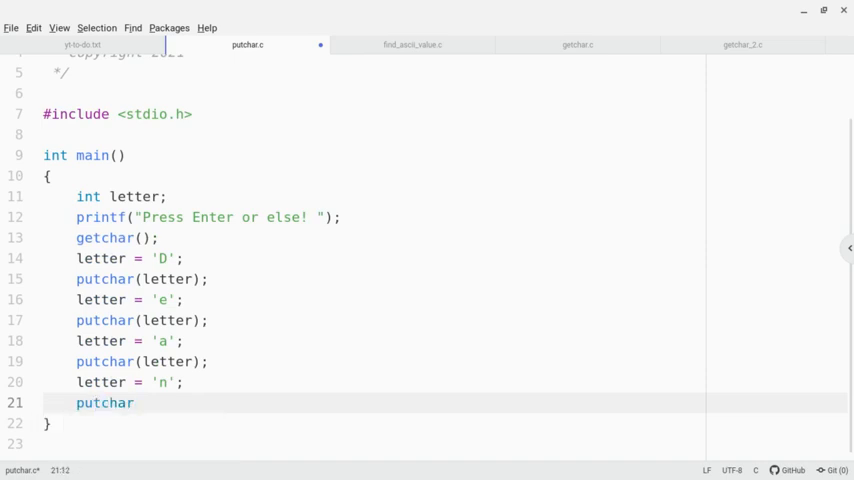
{"action": "type", "text": "(letter)"}
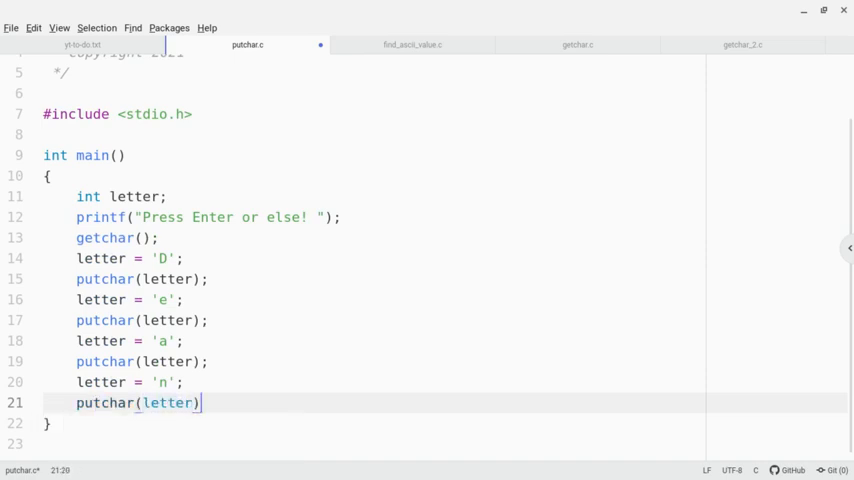
{"action": "type", "text": "printf(\""}
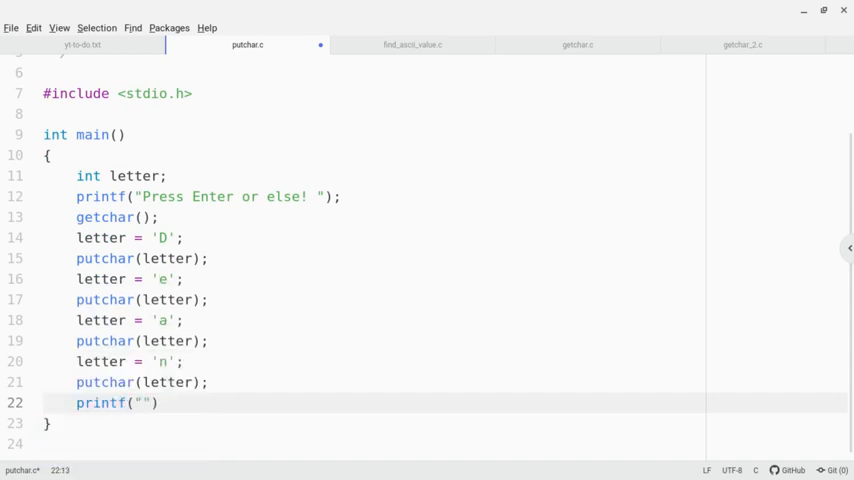
- Finish main with printf("\n"); and return(0);
{"action": "type", "text": "\\n"}
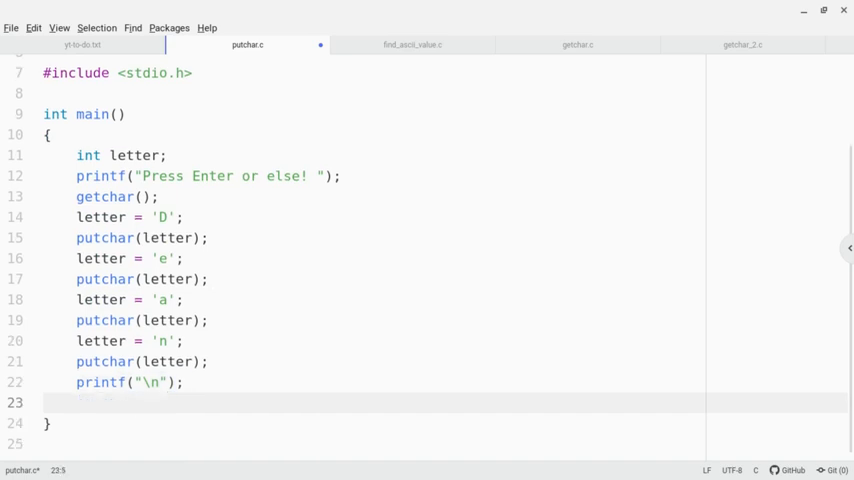
{"action": "type", "text": "return(0)"}
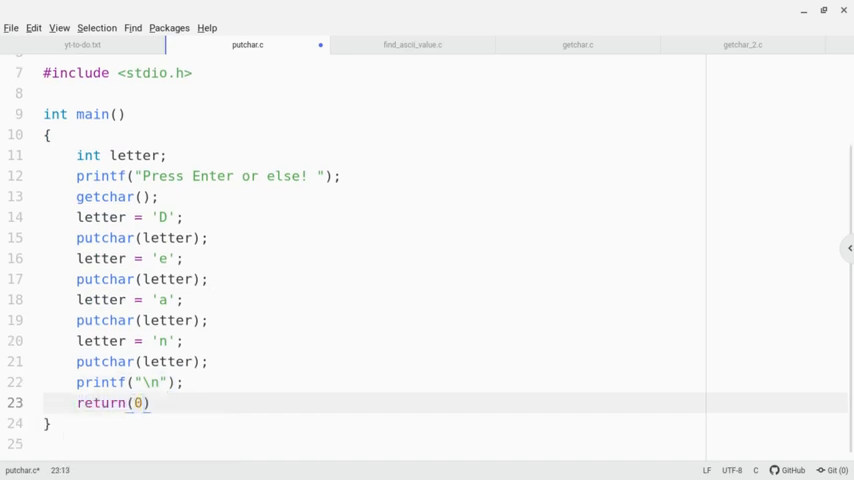
{"action": "type", "text": ";"}
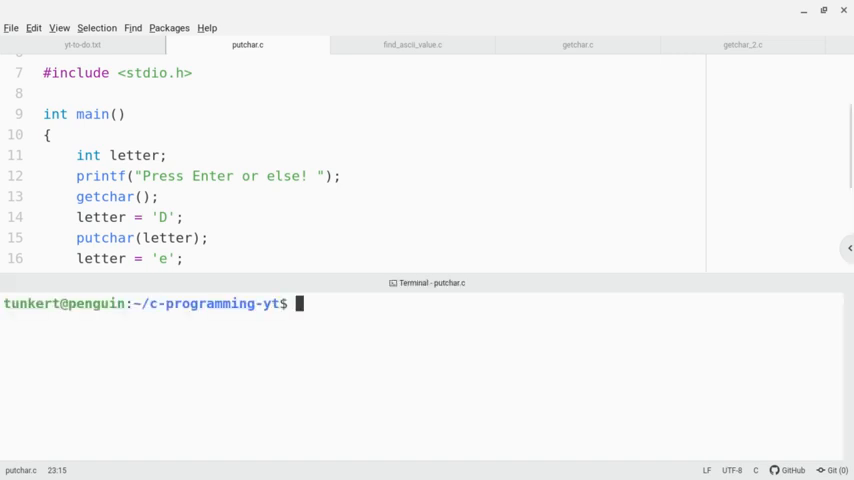
- Compile with gcc putchar.c -o putchar and start the ./putchar run command
{"action": "type", "text": "gcc"}
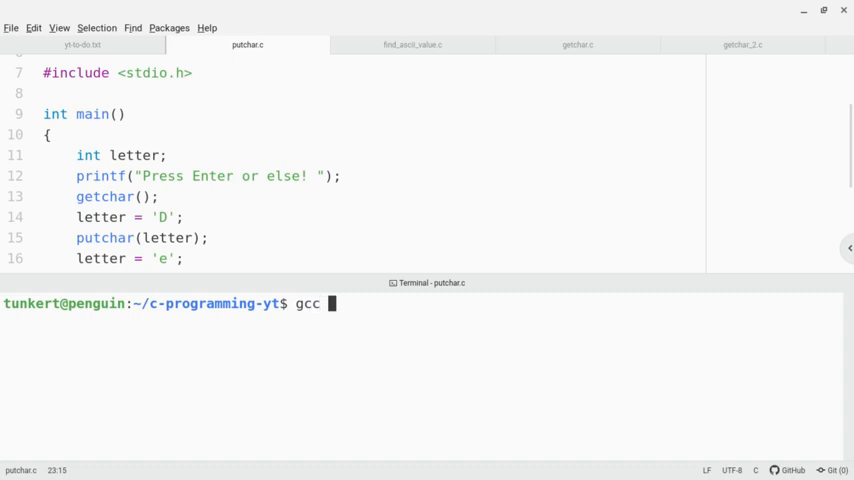
{"action": "type", "text": "putchar.c -o"}
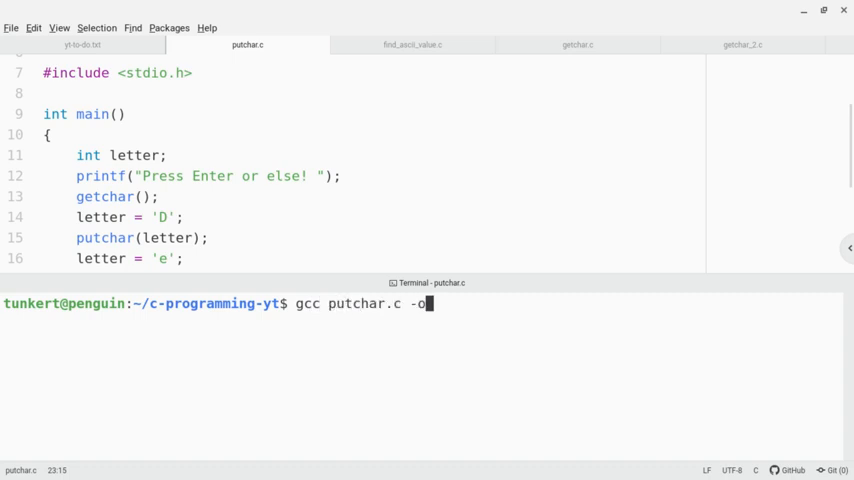
{"action": "type", "text": "putchar.c"}
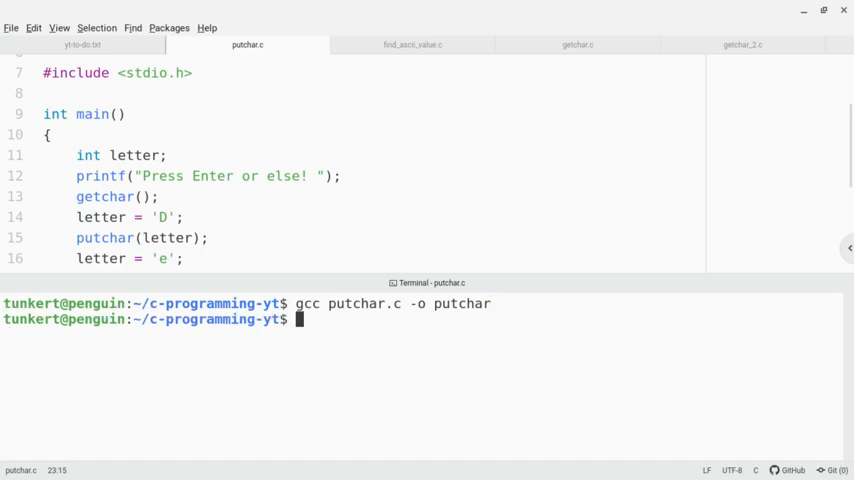
{"action": "type", "text": "./put"}
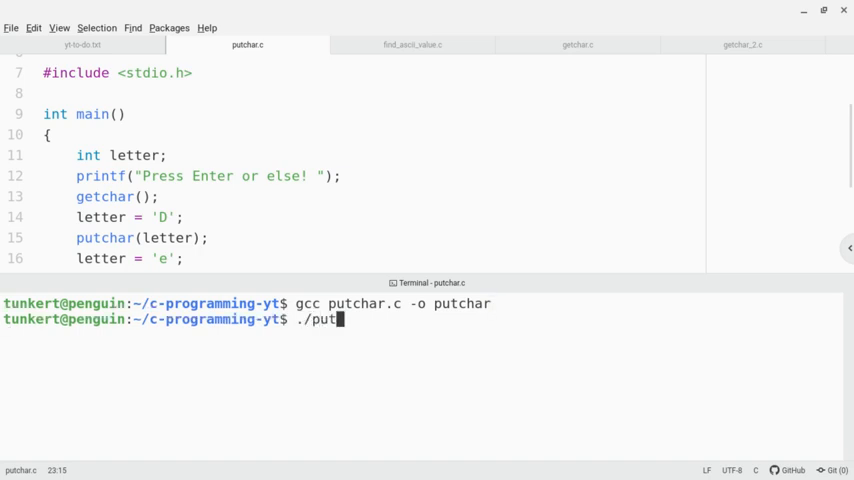